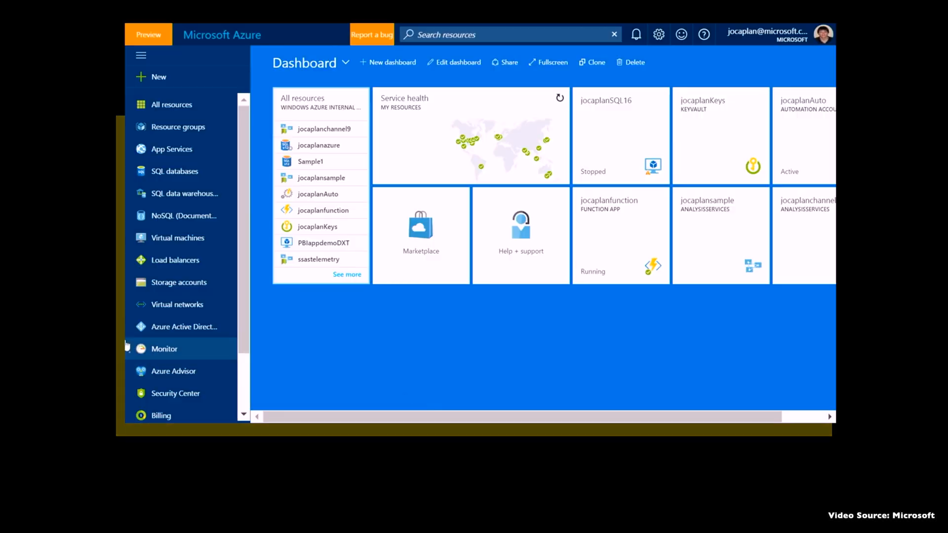
# - Start a new Analysis Services server from Intelligence + analytics in the marketplace
pyautogui.click(158, 77)
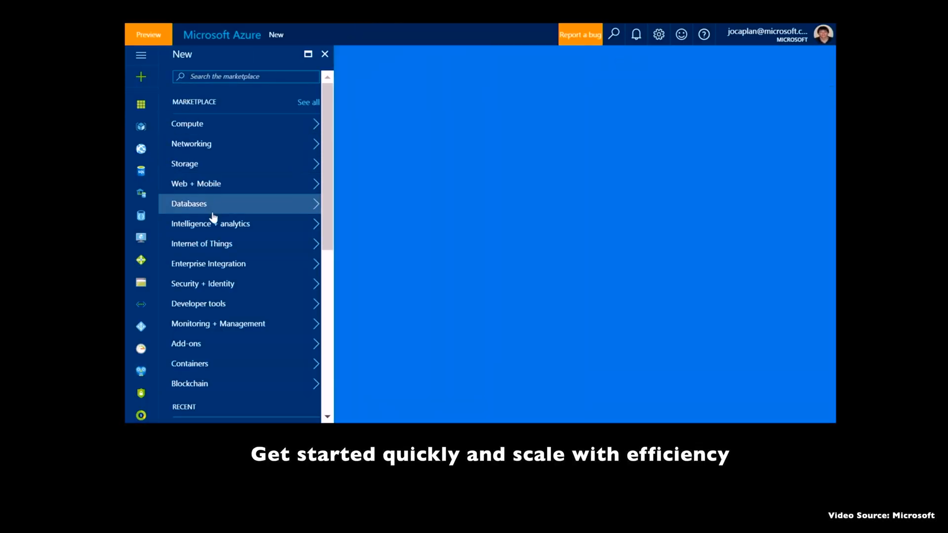
pyautogui.click(211, 223)
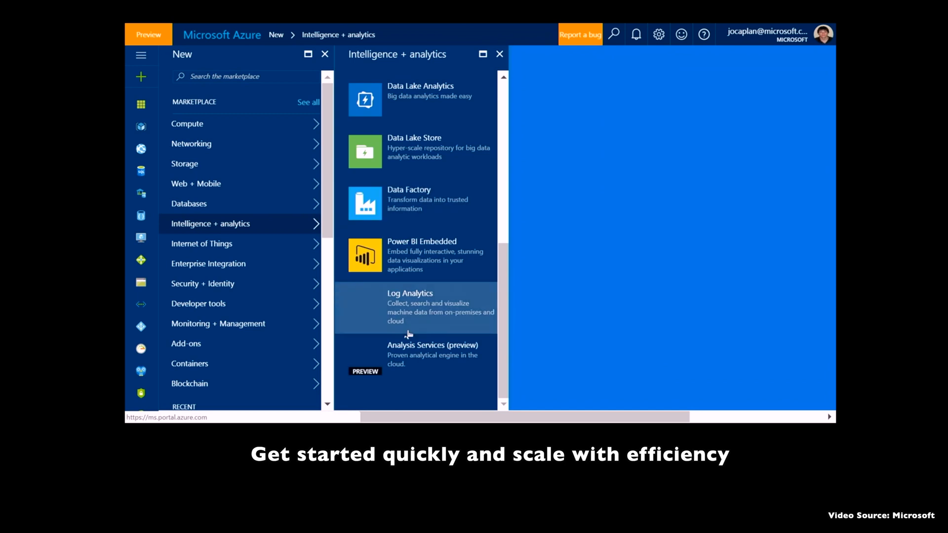
pyautogui.click(431, 354)
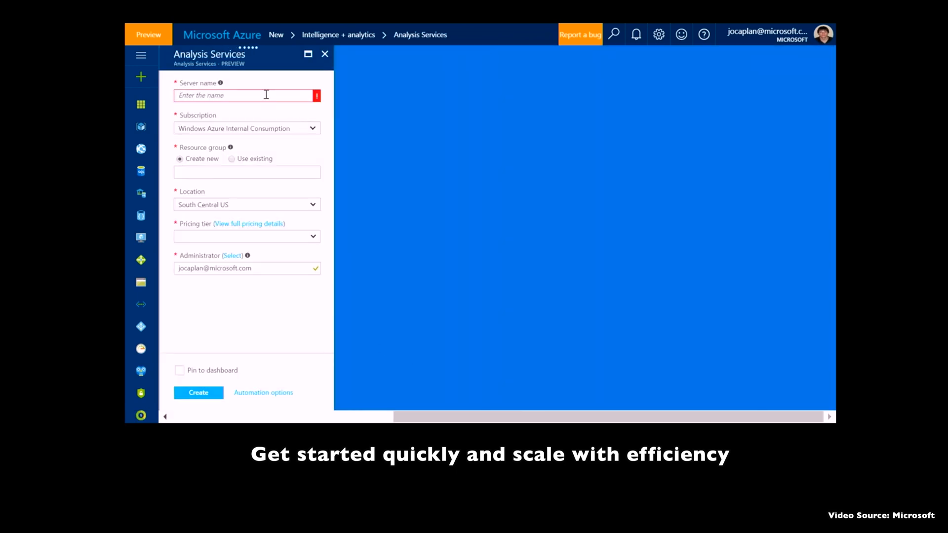
# - Name the server jocaplanoffice in the AnalysisServices resource group, located in South Central US
pyautogui.write('jocaplanoffice')
pyautogui.write('ana')
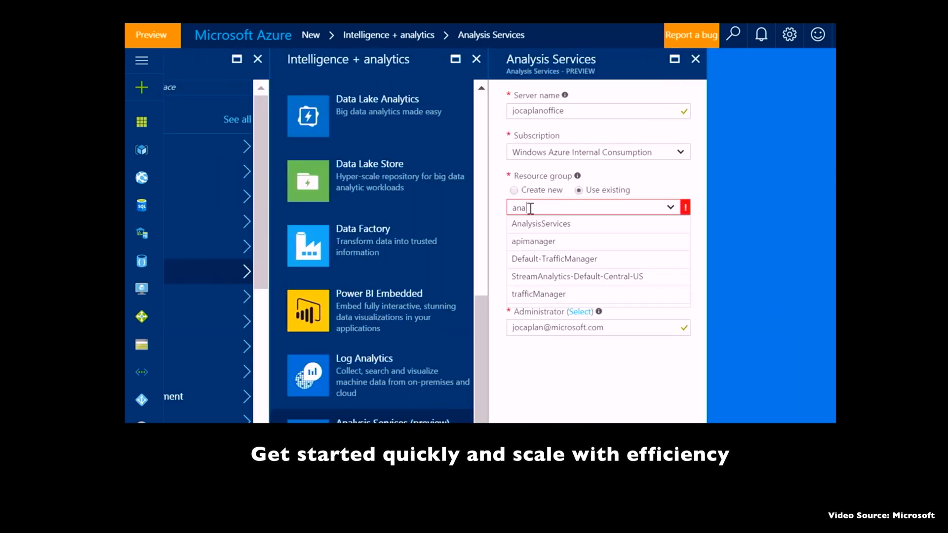
pyautogui.click(540, 223)
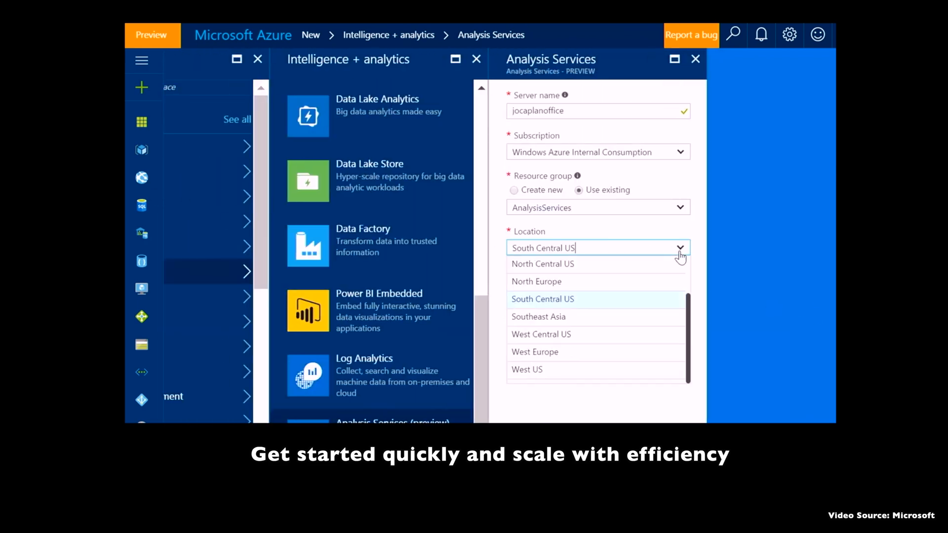
pyautogui.click(542, 298)
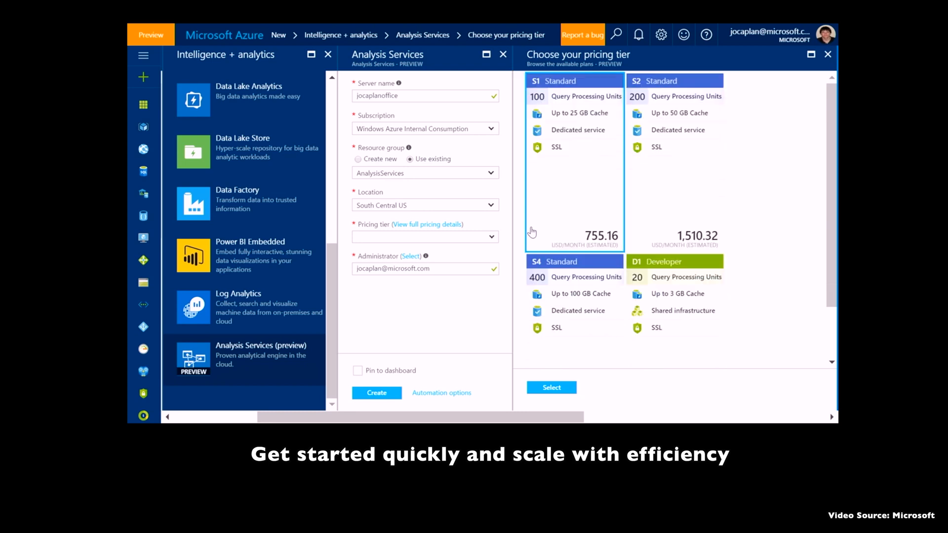
# - Choose the S4 pricing tier, pin the server to the dashboard and create it
pyautogui.scroll(-3)
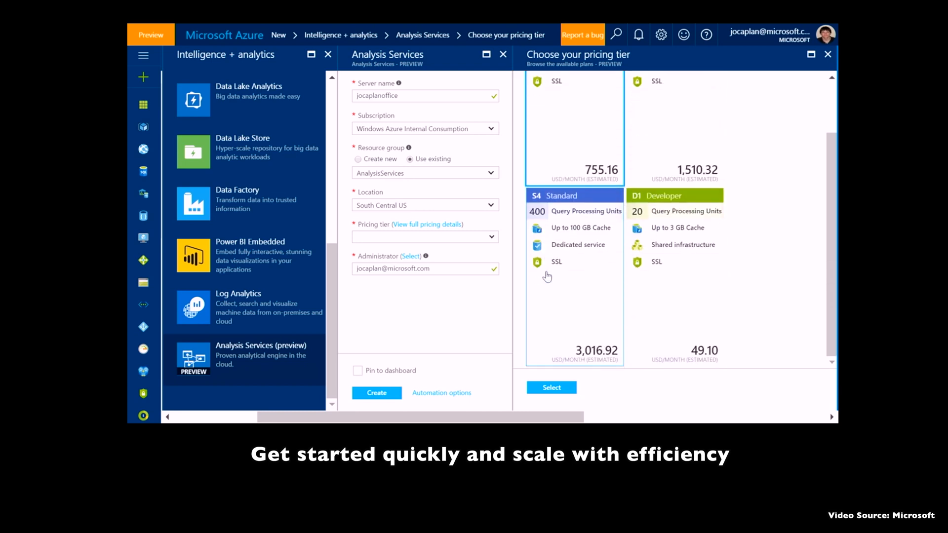
pyautogui.moveTo(569, 277)
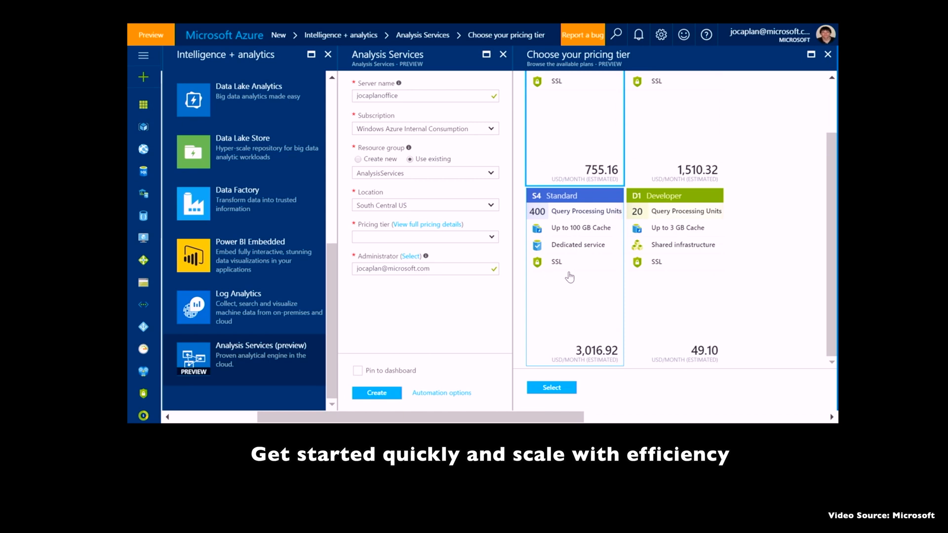
pyautogui.click(549, 387)
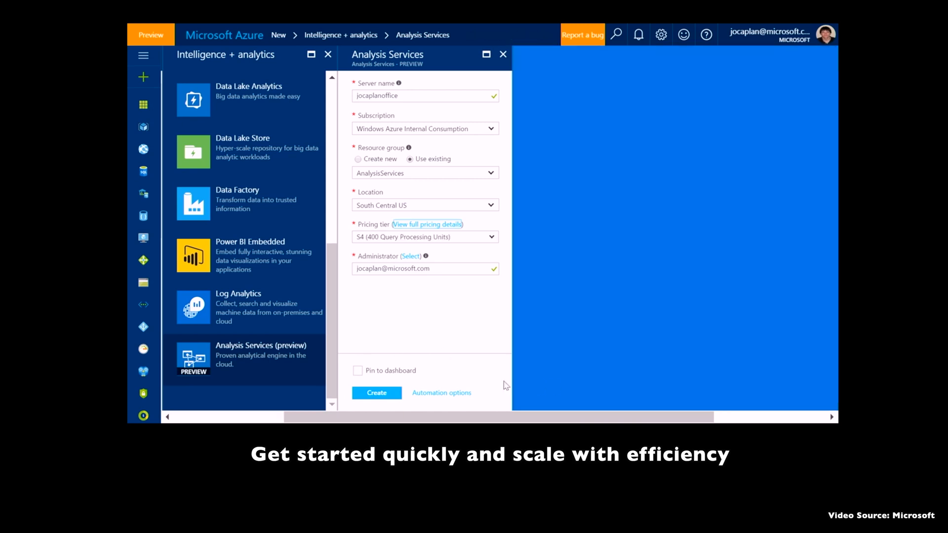
pyautogui.click(376, 392)
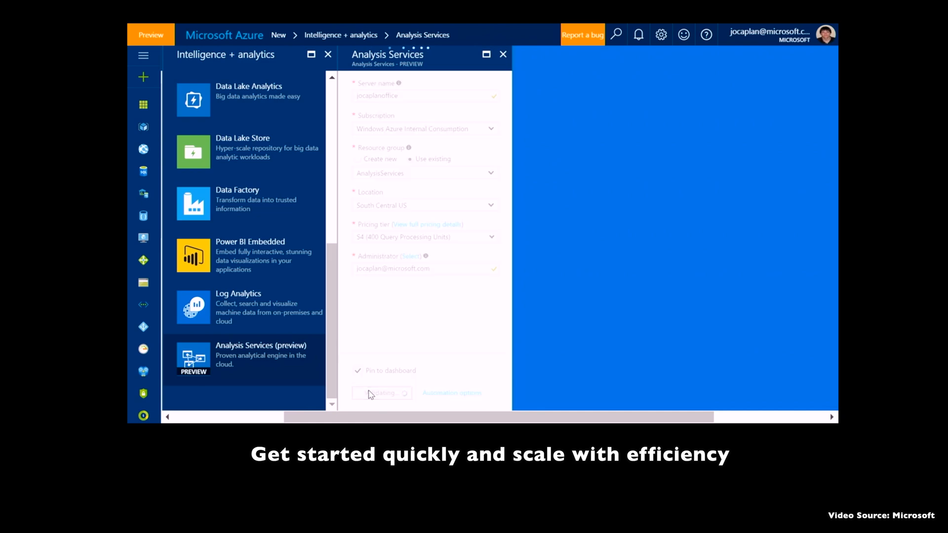
pyautogui.click(381, 391)
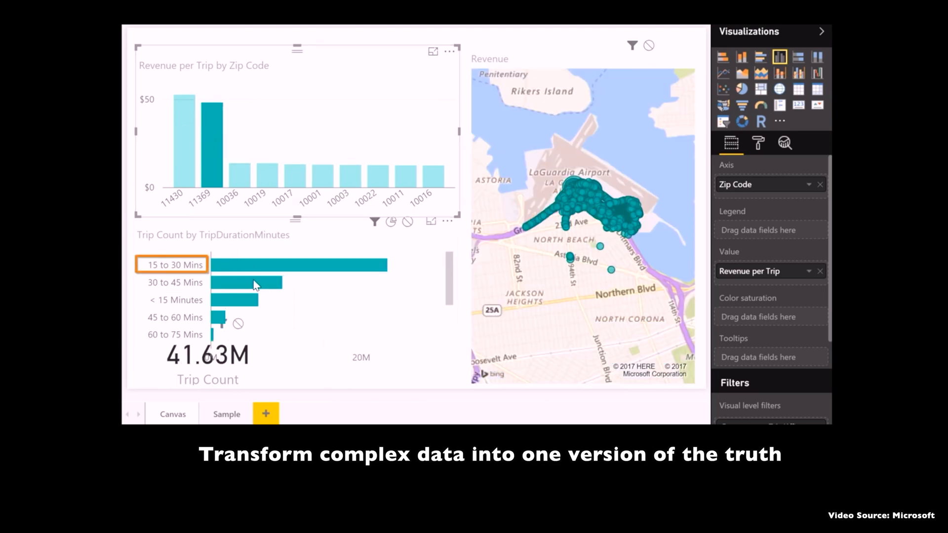
pyautogui.moveTo(185, 157)
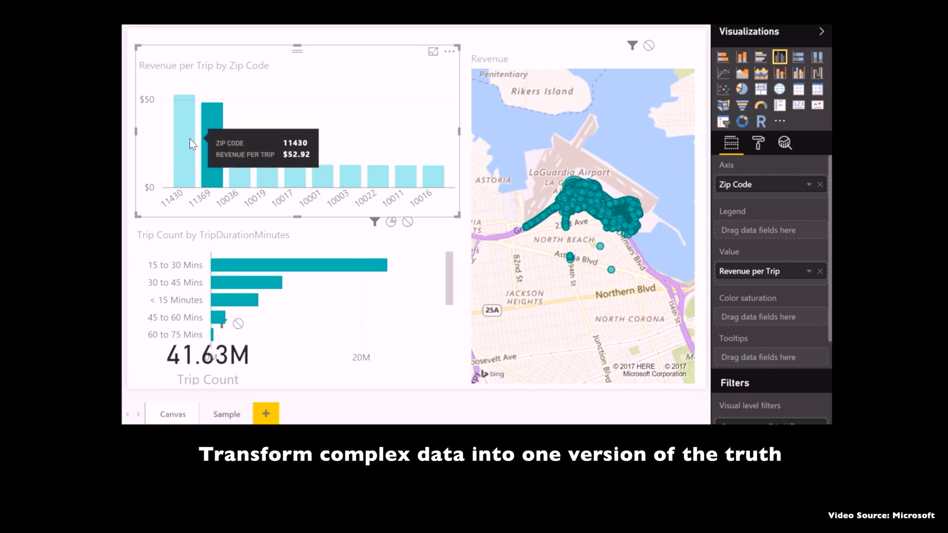
pyautogui.moveTo(242, 288)
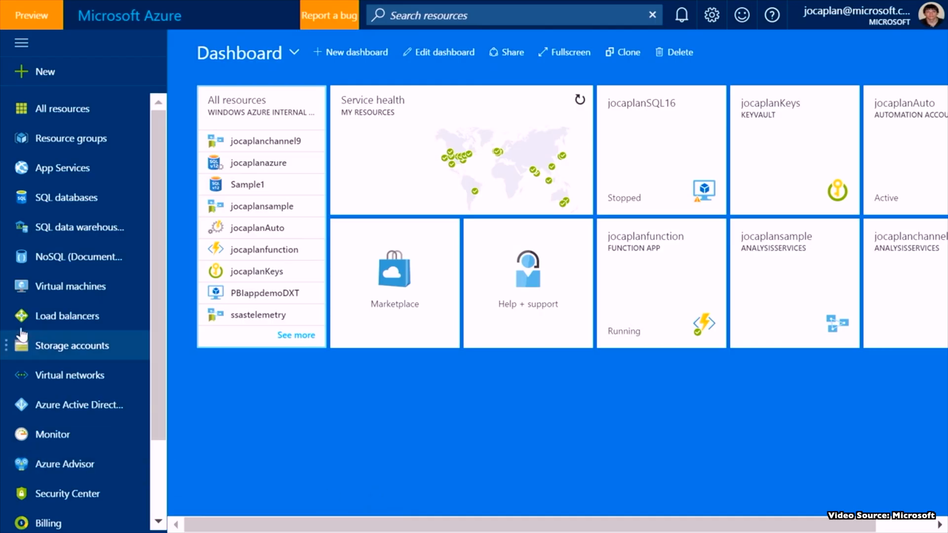
# - Start another Analysis Services server named jocaplanoffice in the AnalysisServices resource group
pyautogui.click(37, 71)
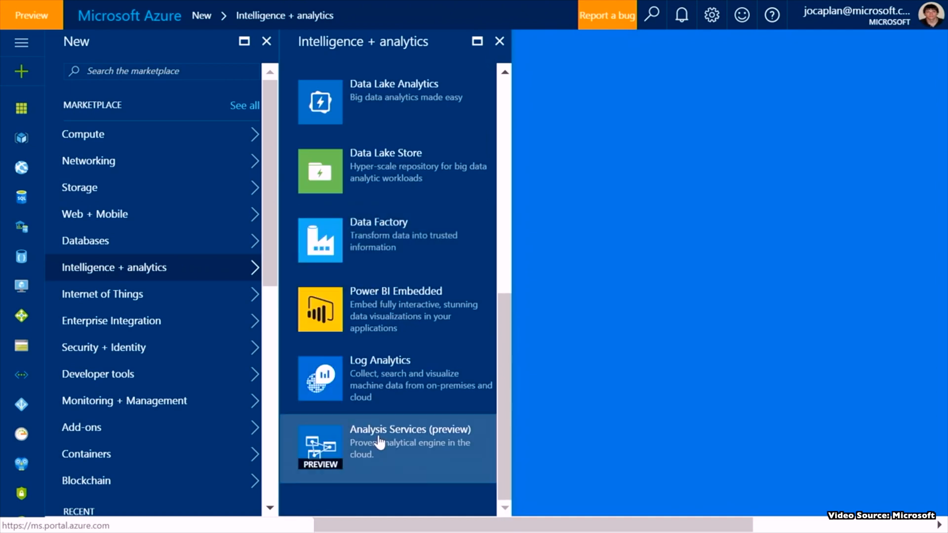
pyautogui.click(387, 441)
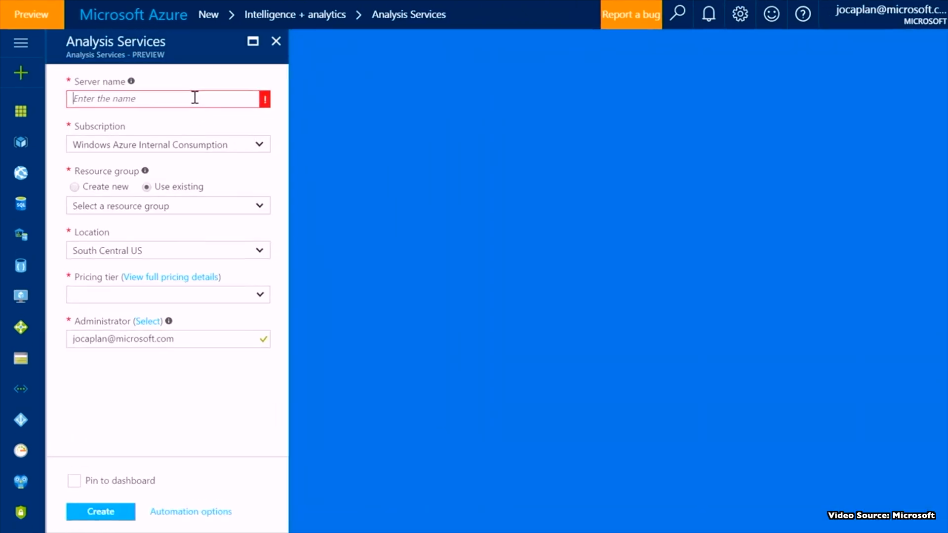
pyautogui.write('jocaplanoffice')
pyautogui.click(167, 206)
pyautogui.write('ana')
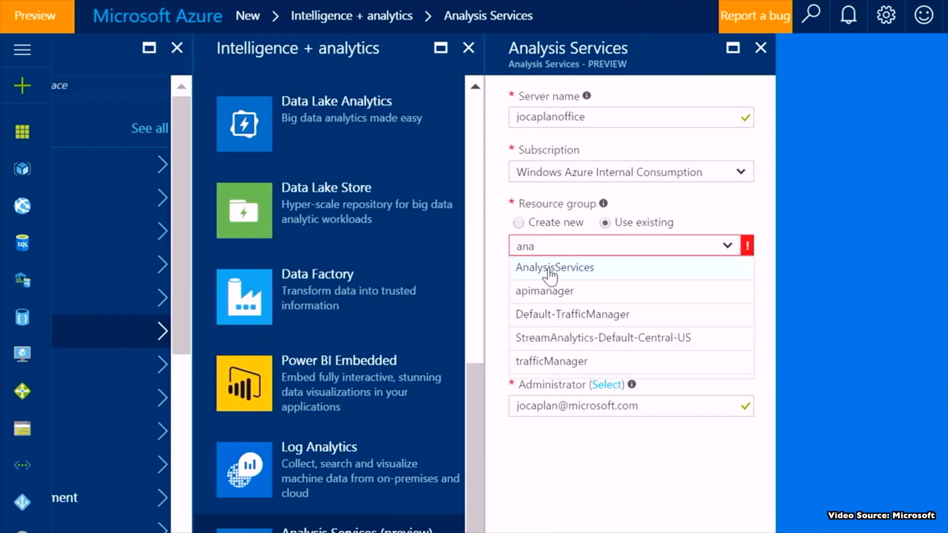
pyautogui.click(554, 268)
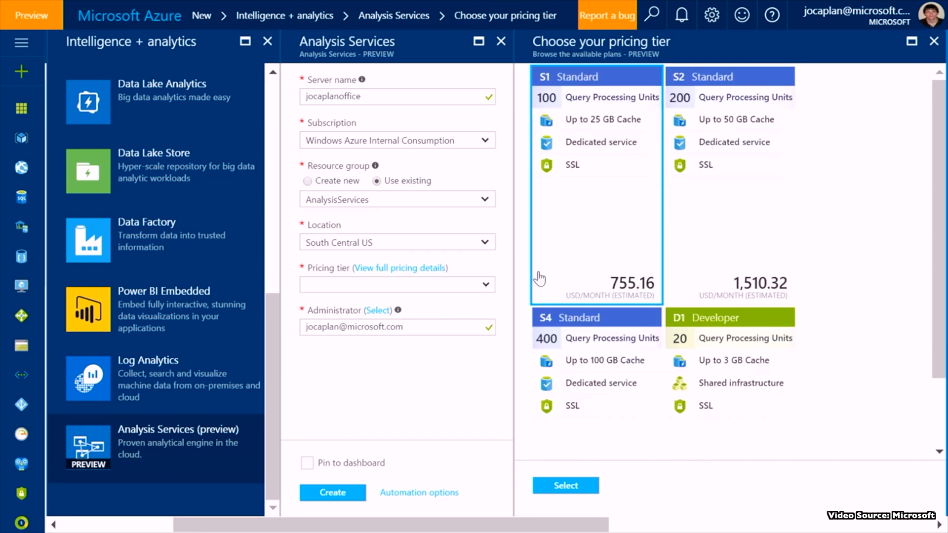
# - Apply the S4 Standard tier, create the server, and pick up the jocaplanchannel9 server address
pyautogui.scroll(-3)
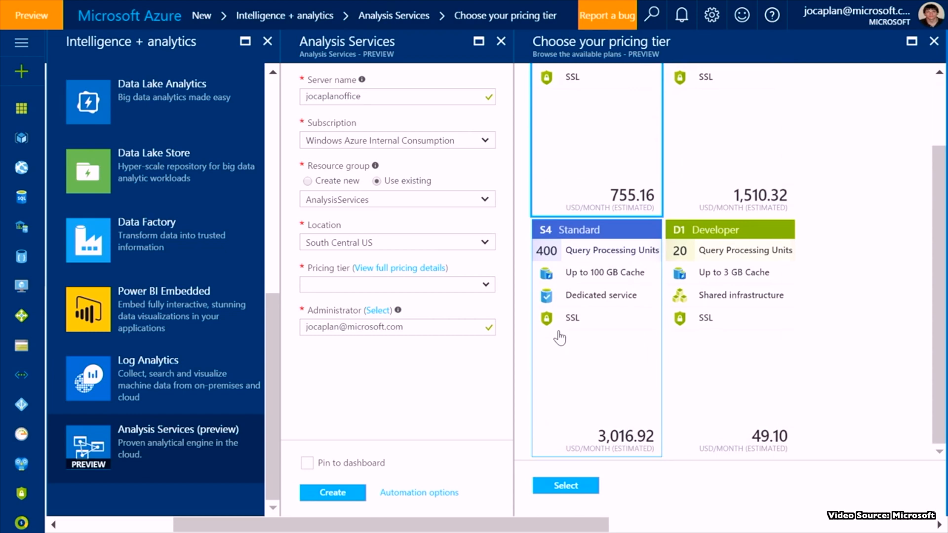
pyautogui.moveTo(590, 338)
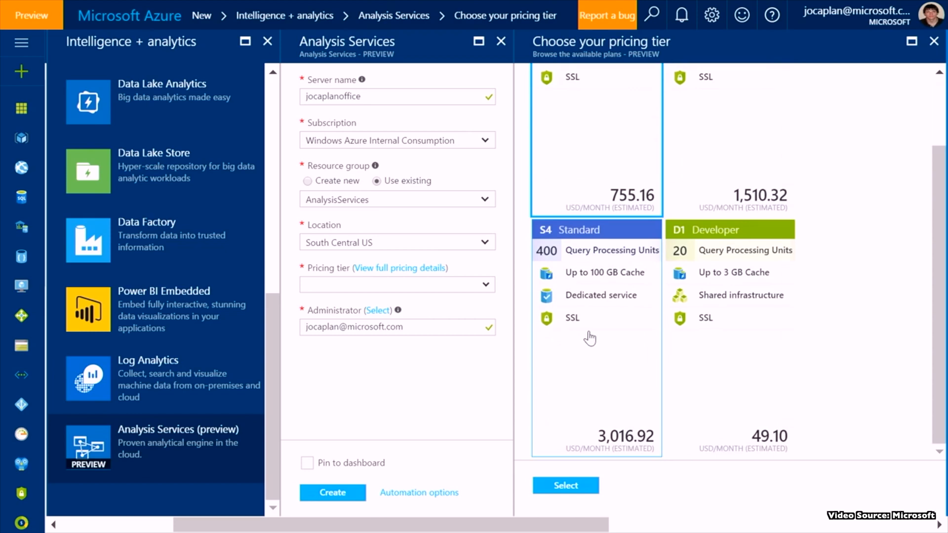
pyautogui.click(564, 484)
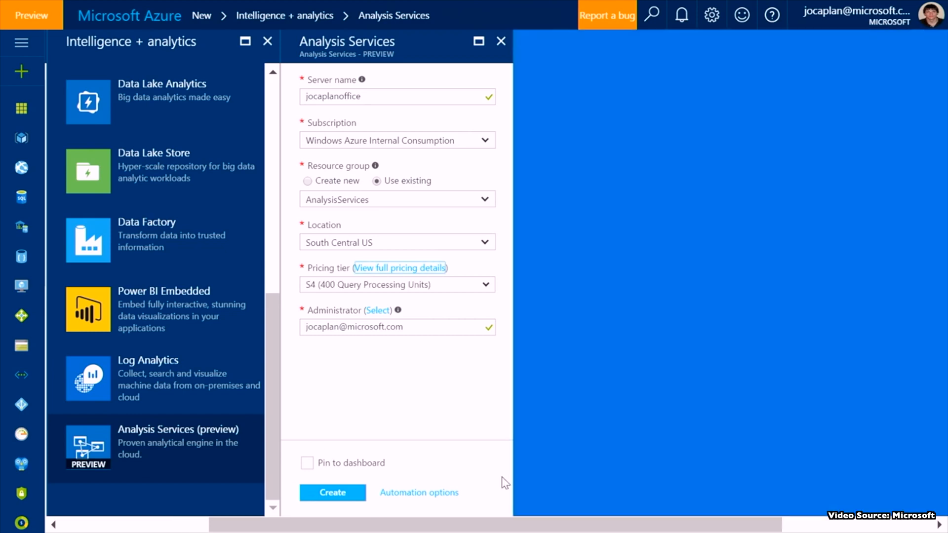
pyautogui.click(332, 491)
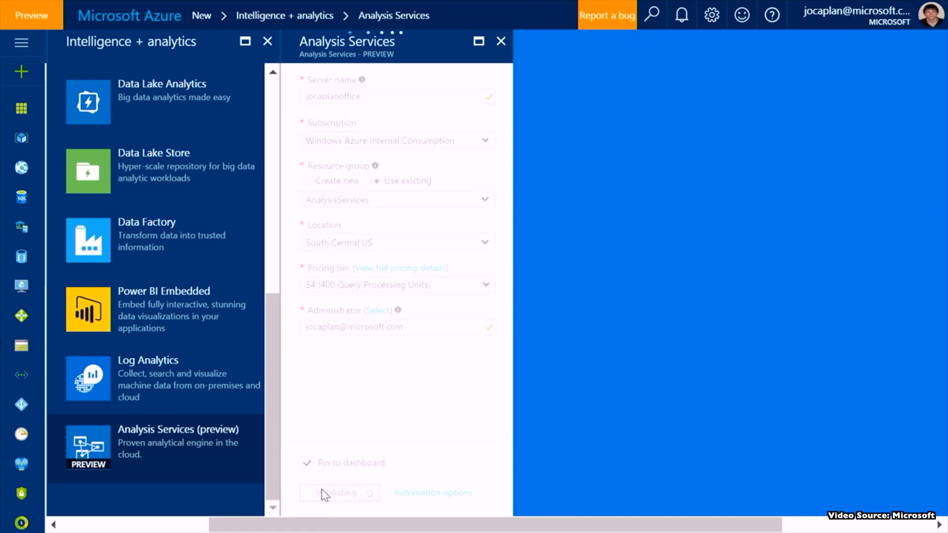
pyautogui.click(339, 492)
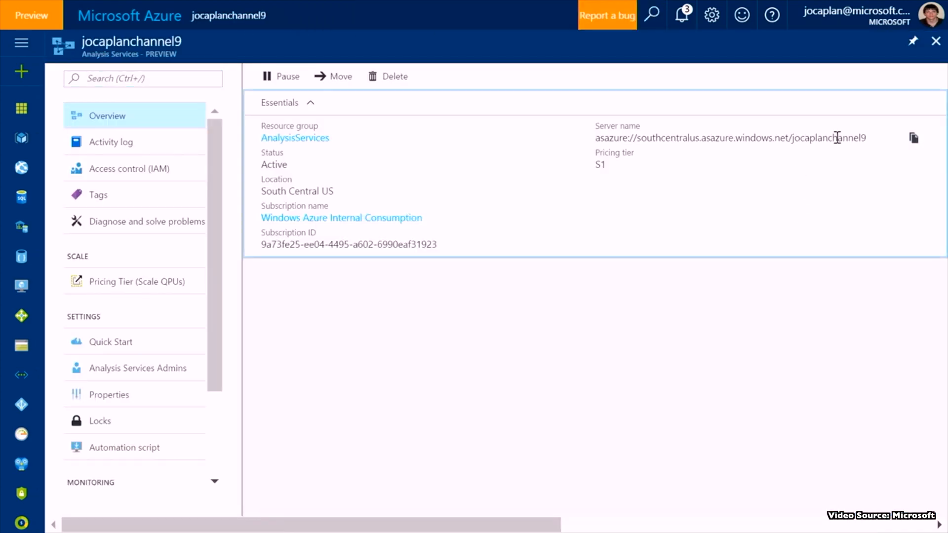
pyautogui.click(529, 518)
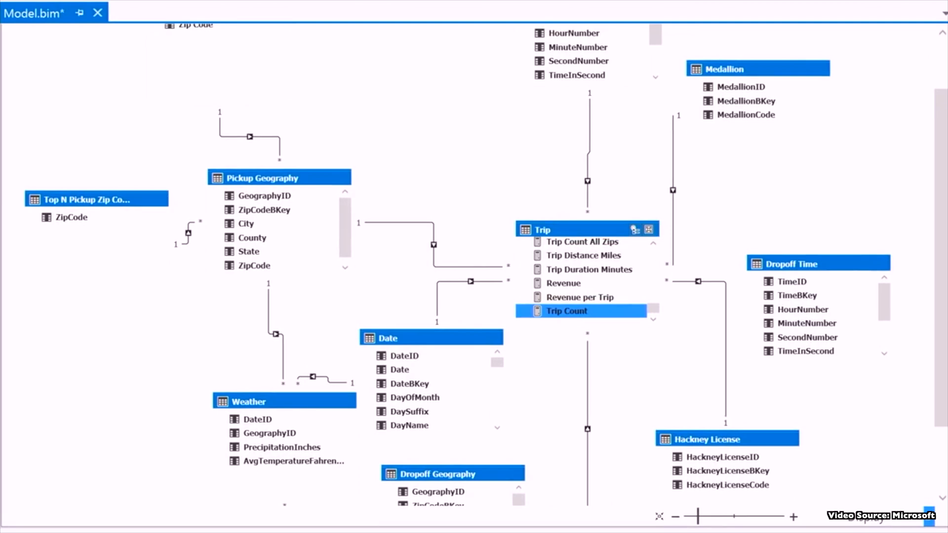
pyautogui.moveTo(405, 465)
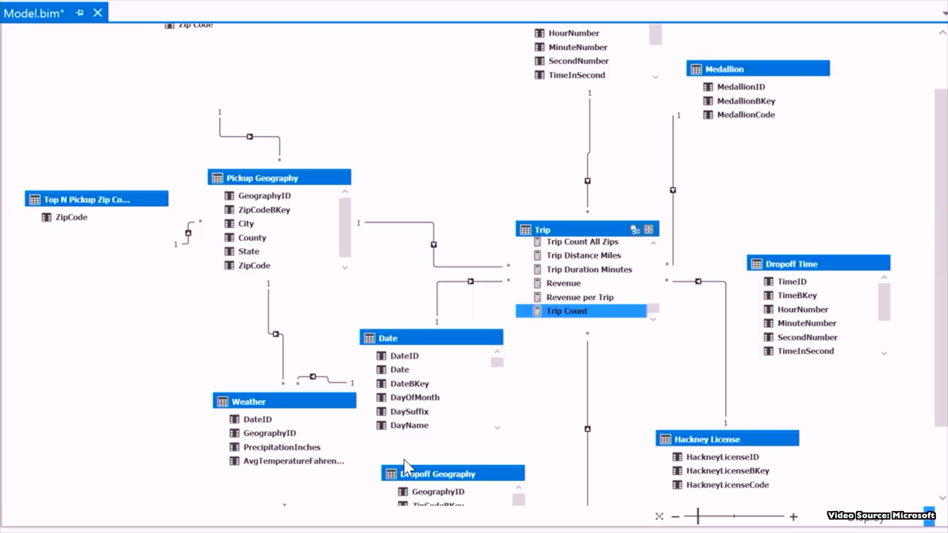
pyautogui.moveTo(543, 403)
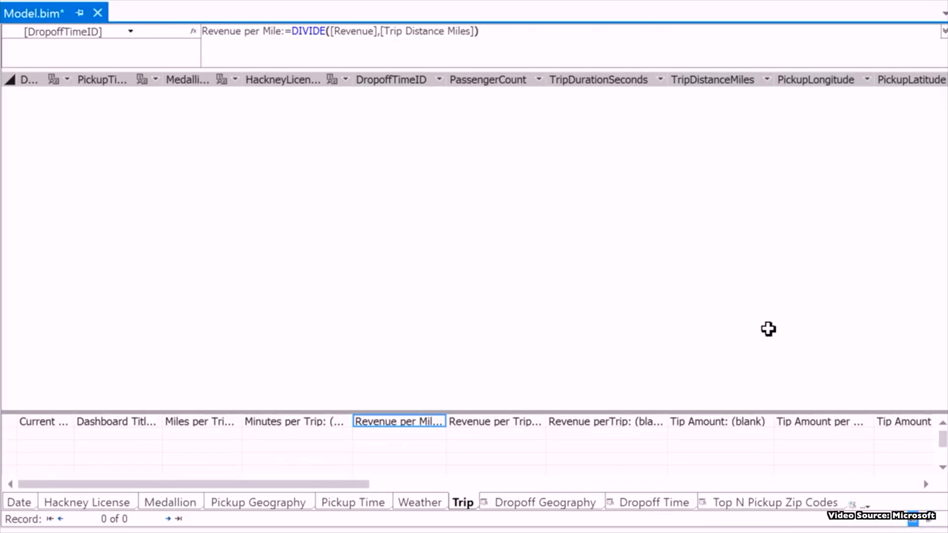
pyautogui.moveTo(414, 48)
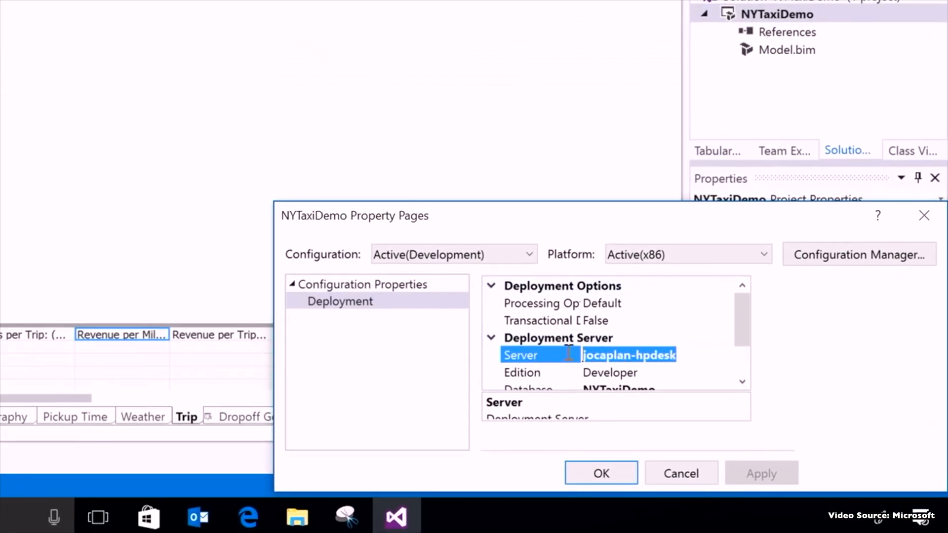
# - Enter the jocaplanchannel9 asazure address as the project's deployment server
pyautogui.write('lows.net/jocaplanchannel9')
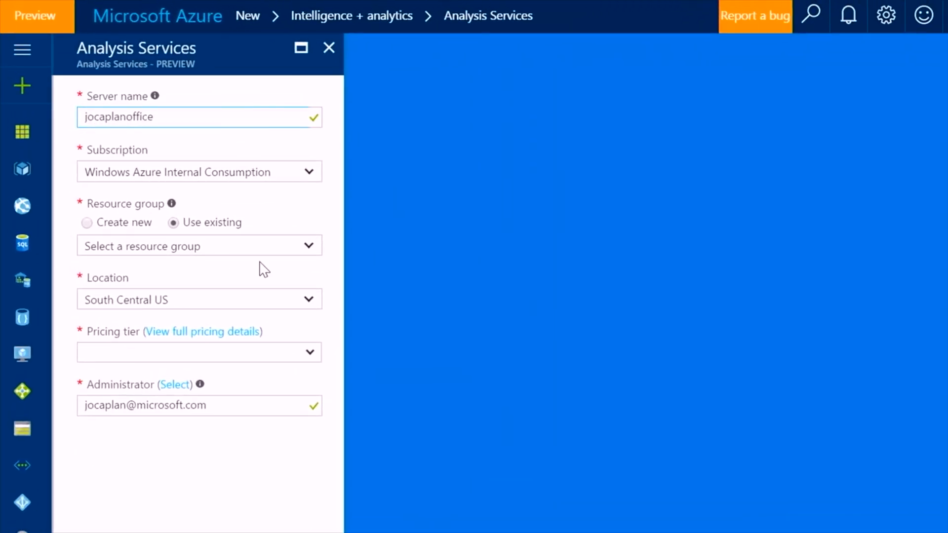
# - List the pricing tiers for jocaplanoffice and pick S1 Standard
pyautogui.click(198, 353)
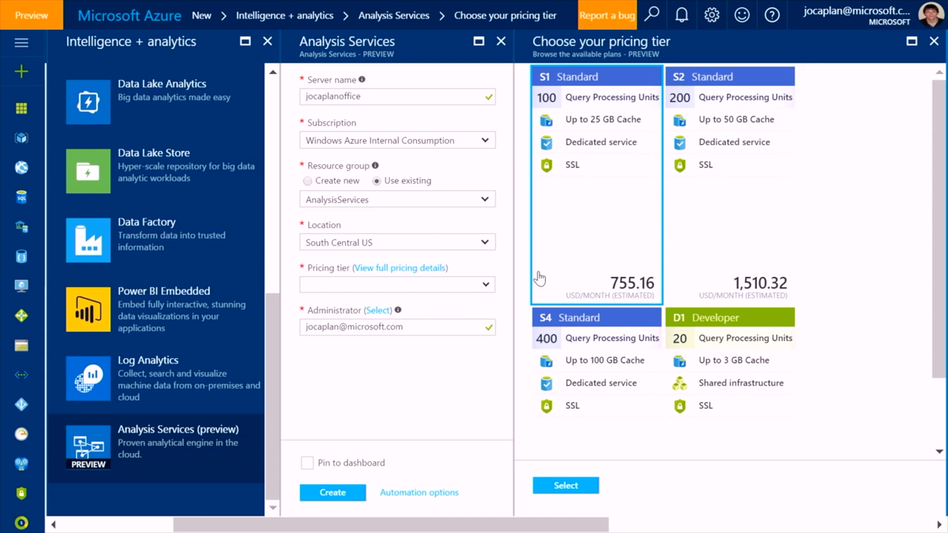
pyautogui.click(564, 486)
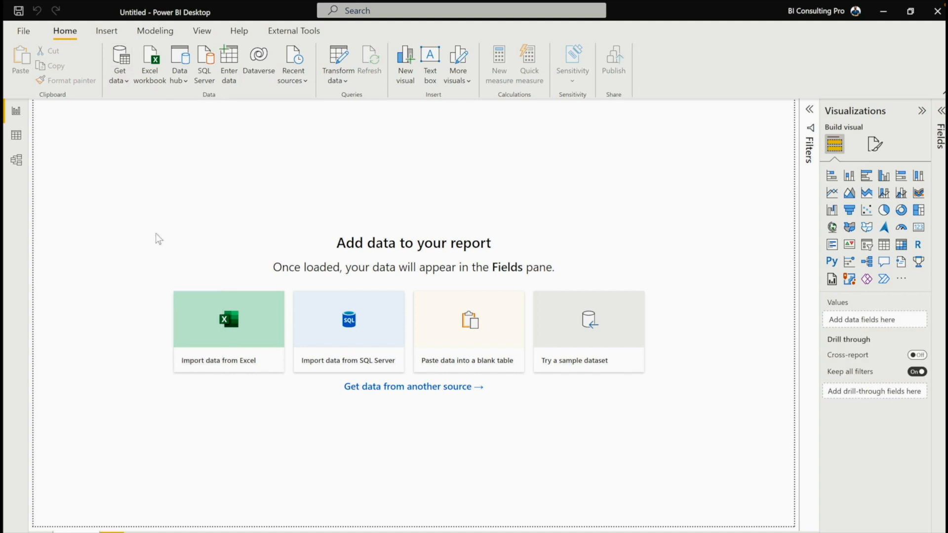
# - Connect live to asazure://eastus.asazure.windows.net/aasbcpdemo:rw and expand BCPAASDemo to show its Model
pyautogui.click(204, 63)
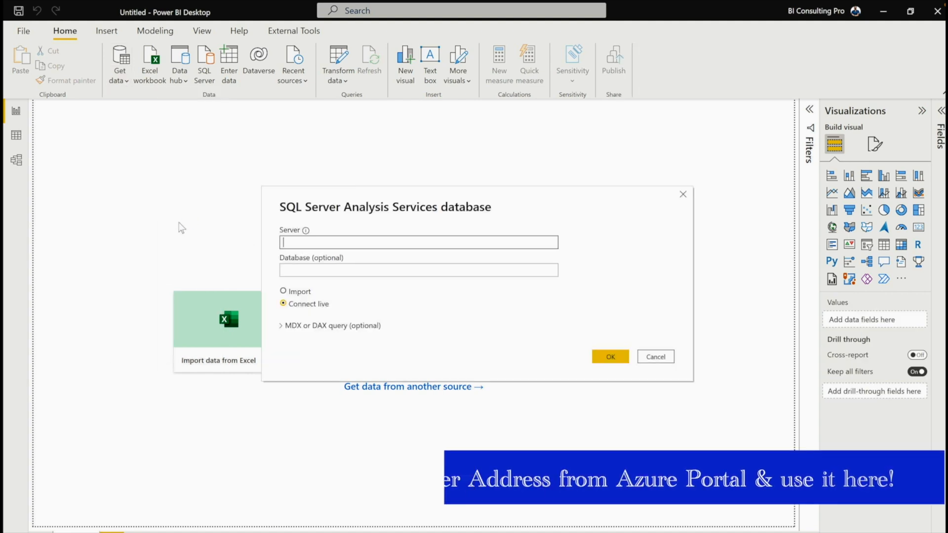
pyautogui.write('asazure://eastus.asazure.windows.net/aasbcpdemo:rw')
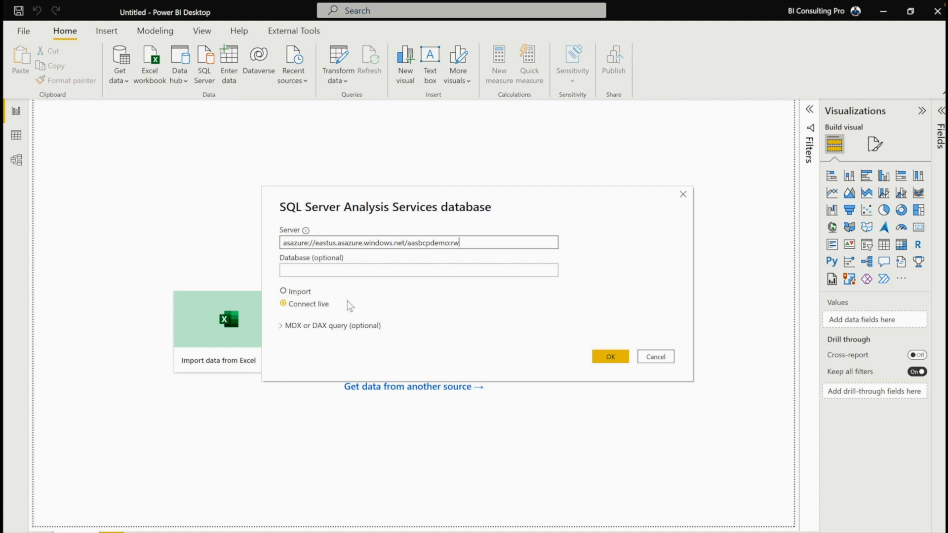
pyautogui.click(609, 356)
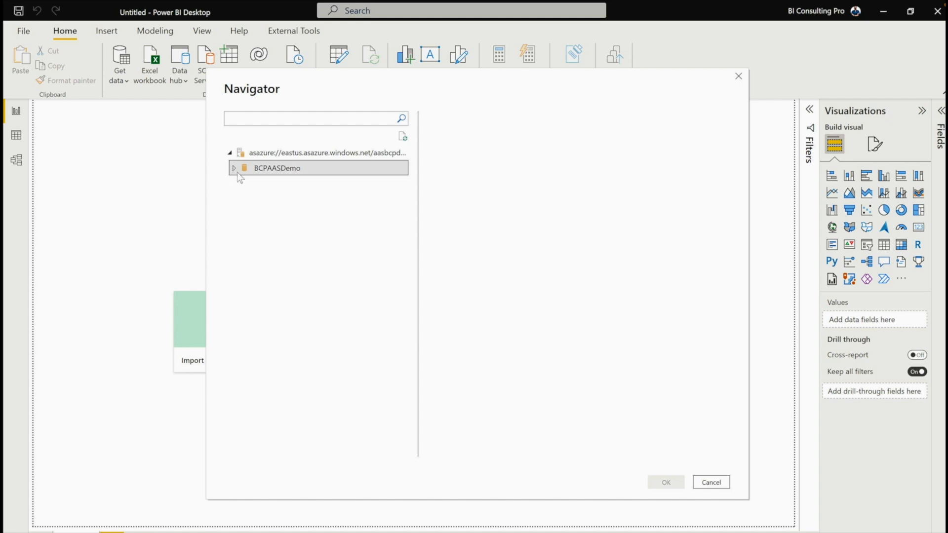
pyautogui.click(234, 168)
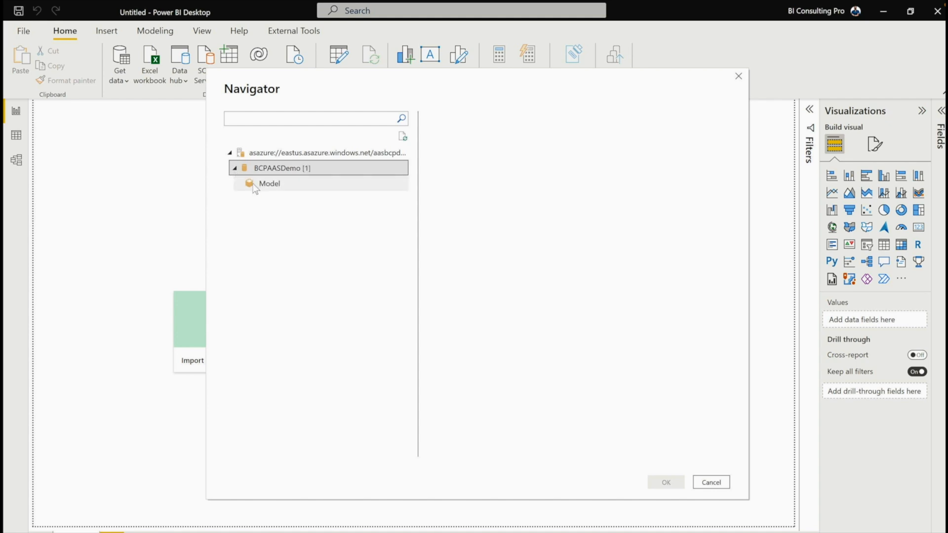